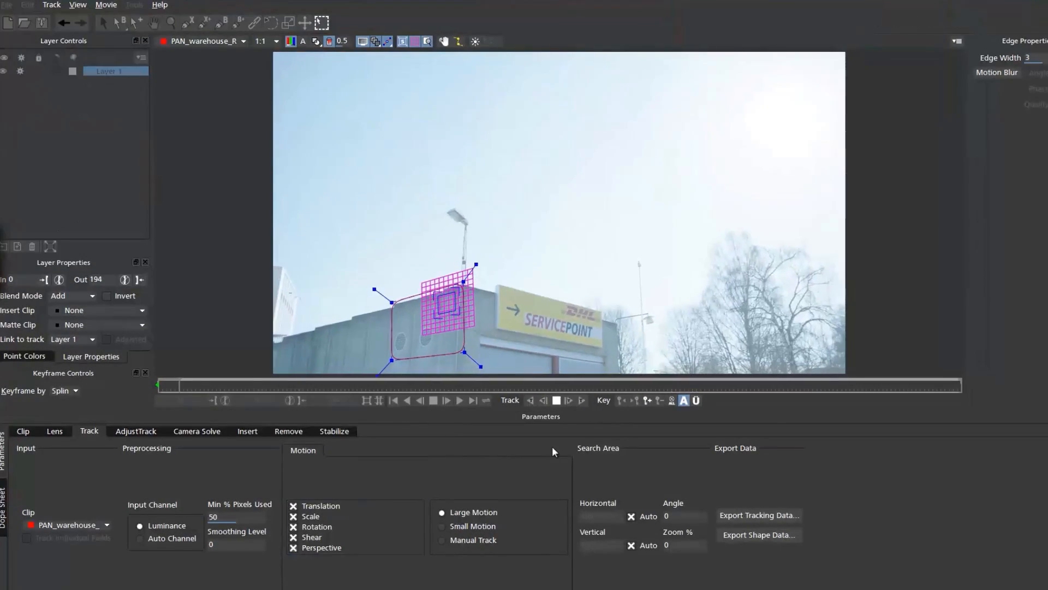
Step: Paste the mocha camera and five keyframed mocha nulls into the TheConversation_03_trim comp
click(459, 400)
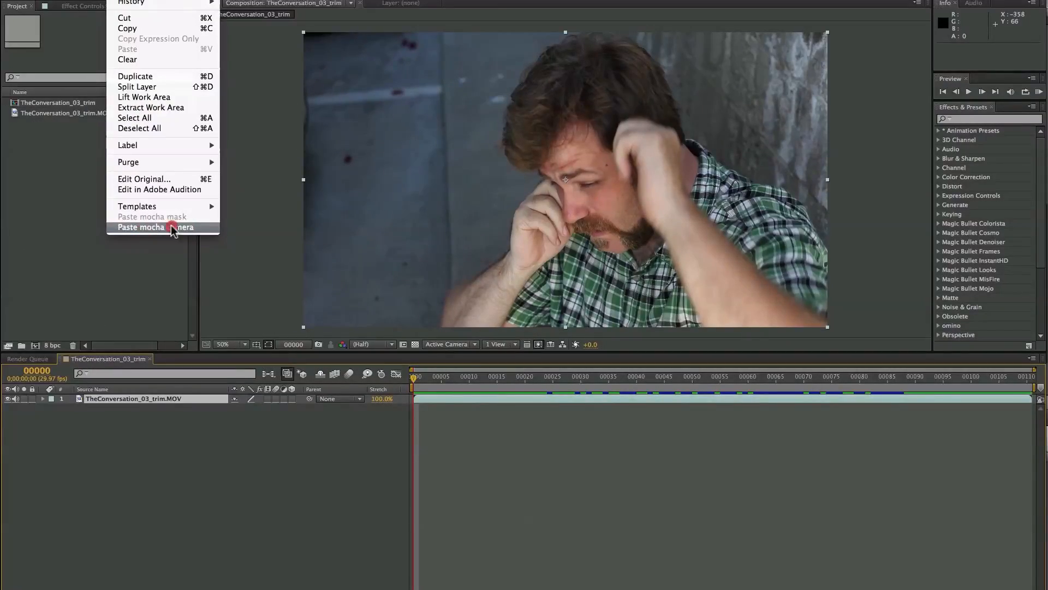
click(155, 226)
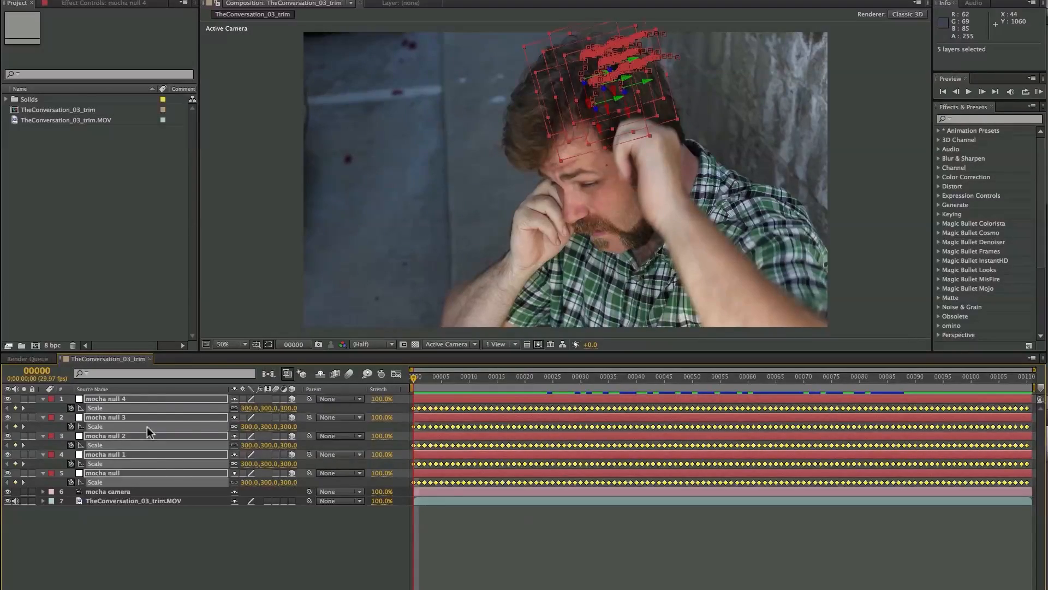